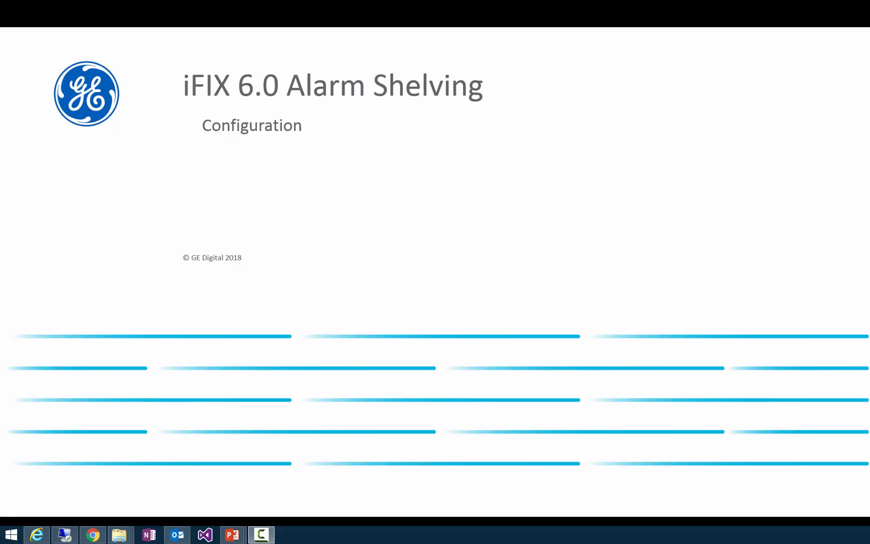
mouse_move(232, 535)
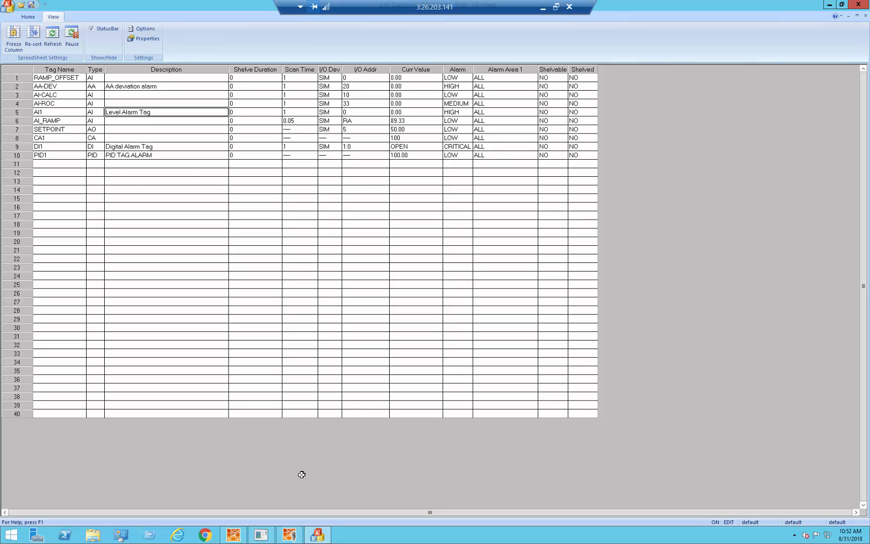
mouse_move(110, 109)
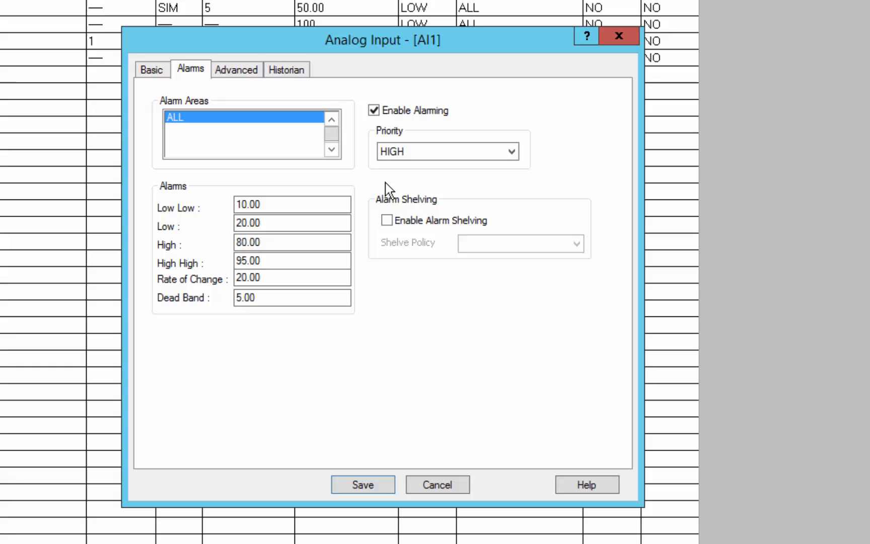
mouse_move(469, 189)
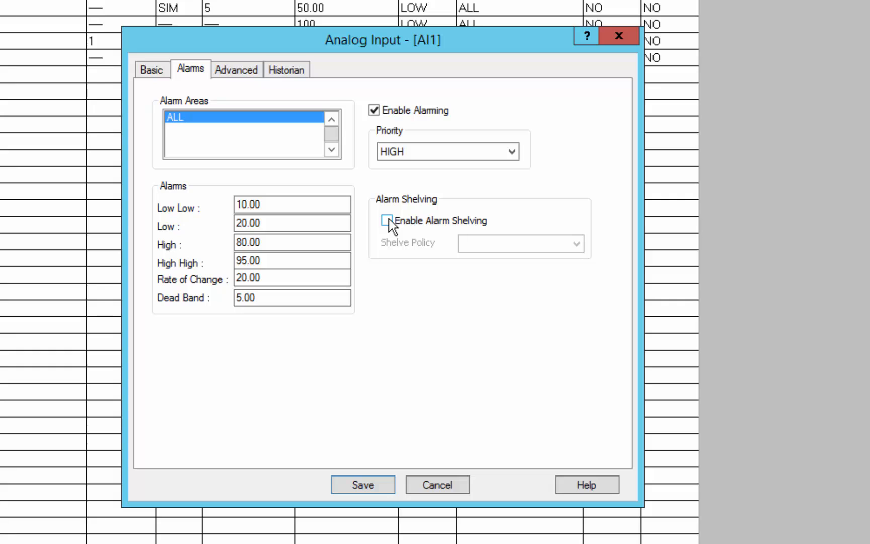
Enable alarm shelving for AI1 and begin a new shelve policy
click(387, 221)
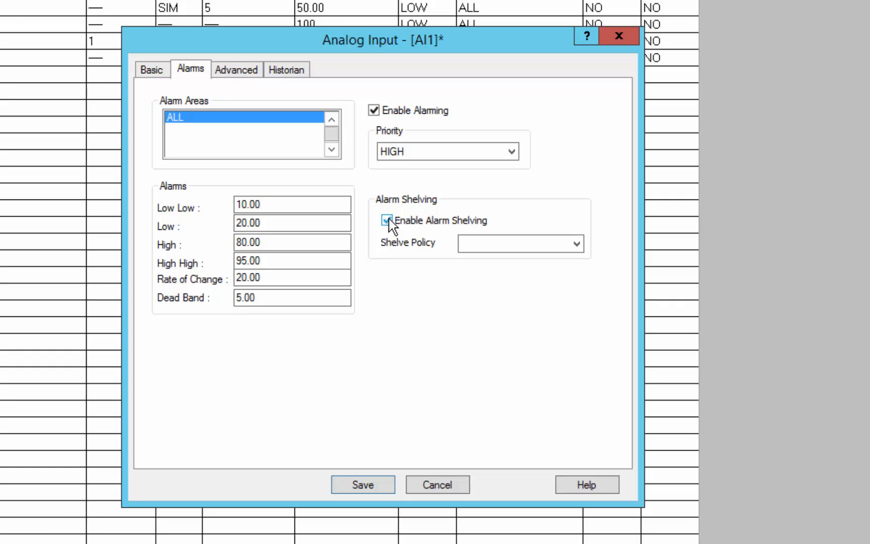
click(387, 221)
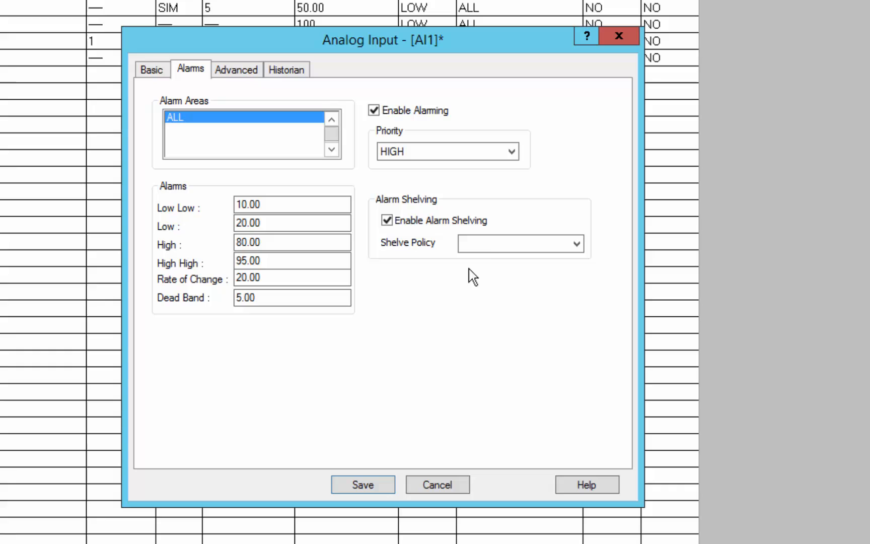
click(520, 243)
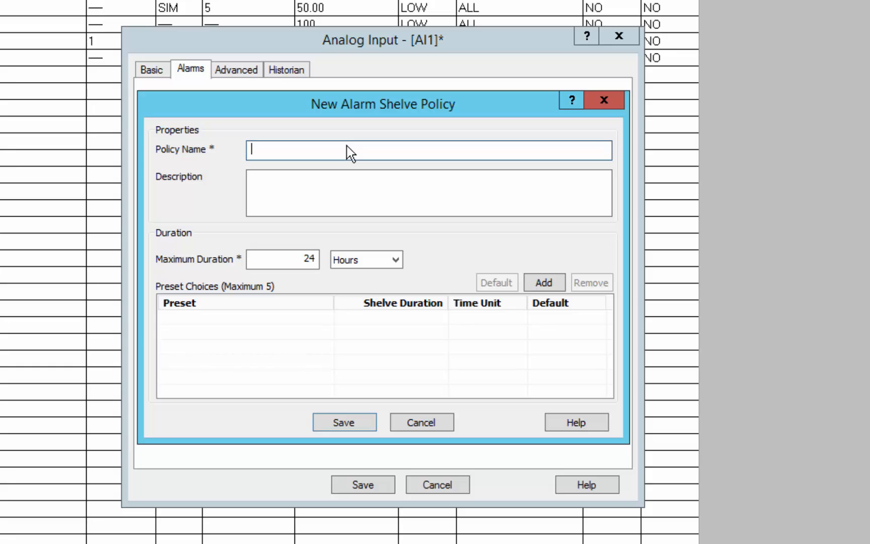
Name the policy DOWN_TIME_POLICY and enter a 760-hour maximum duration
text(Down)
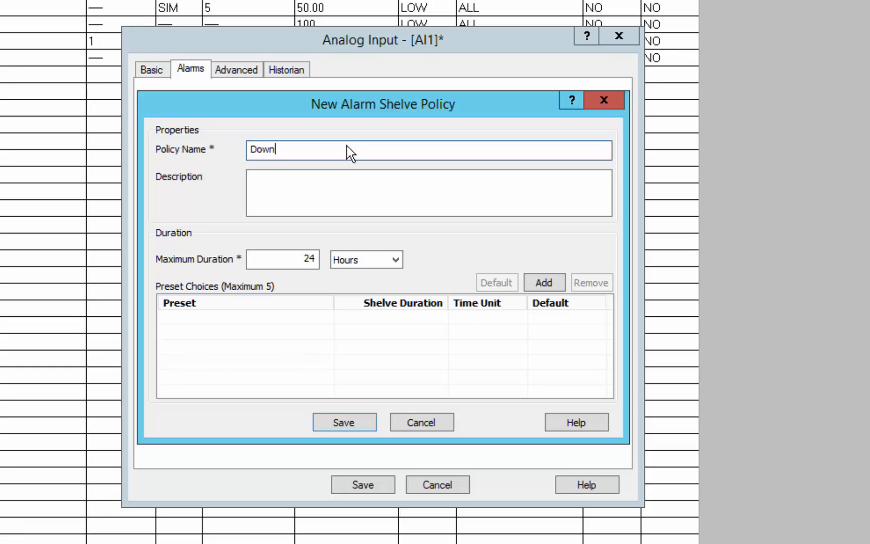
text(_Time)
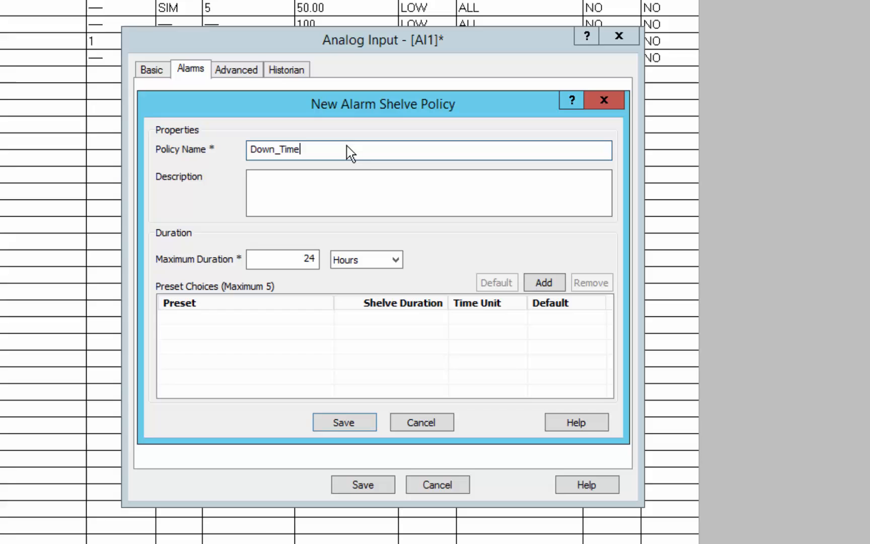
text(_Policy)
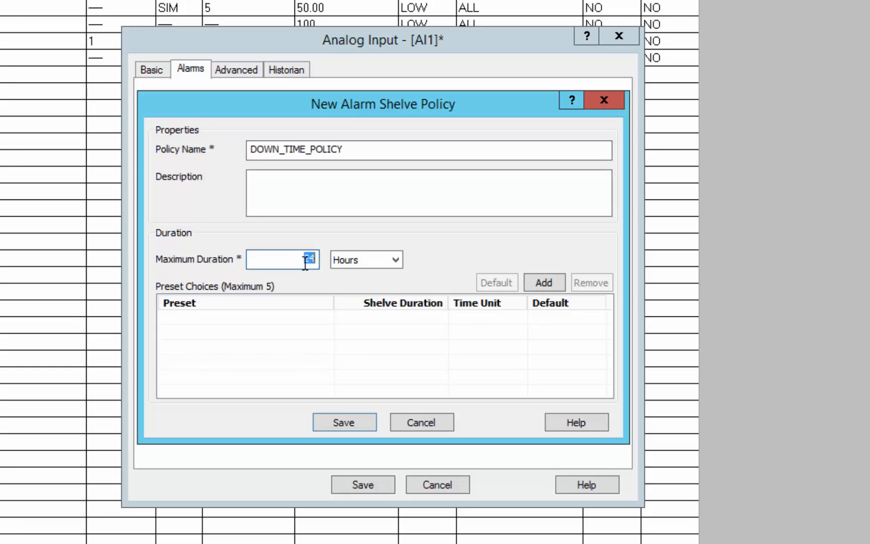
text(760)
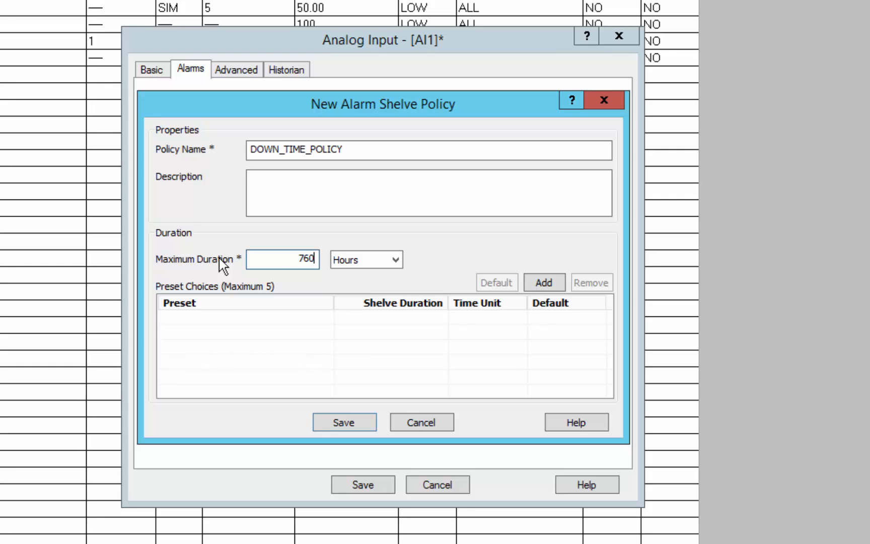
mouse_move(263, 318)
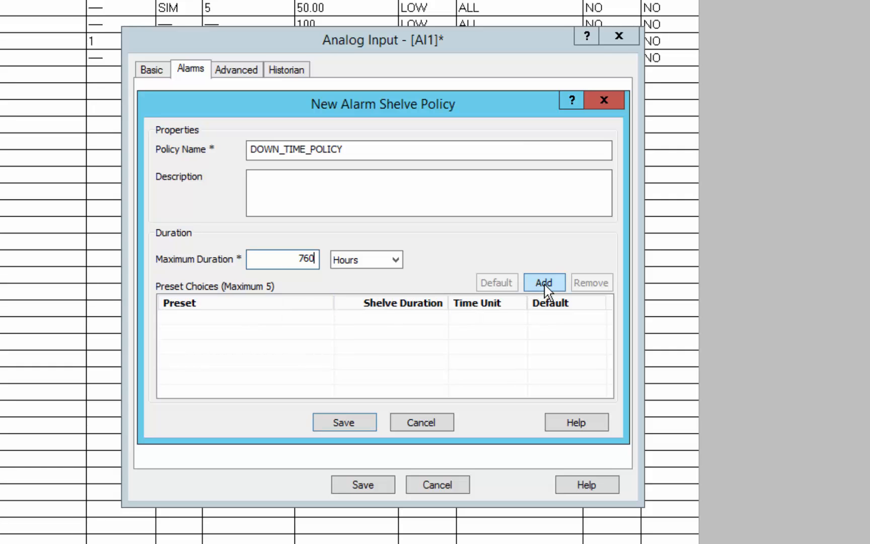
Add a first preset named DownFor_2_Hours with a 2-hour duration
click(544, 283)
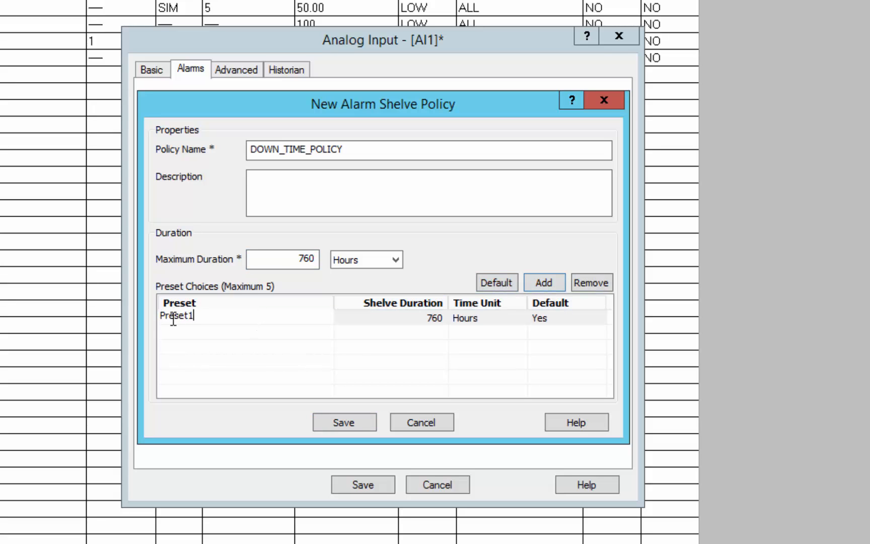
double_click(176, 315)
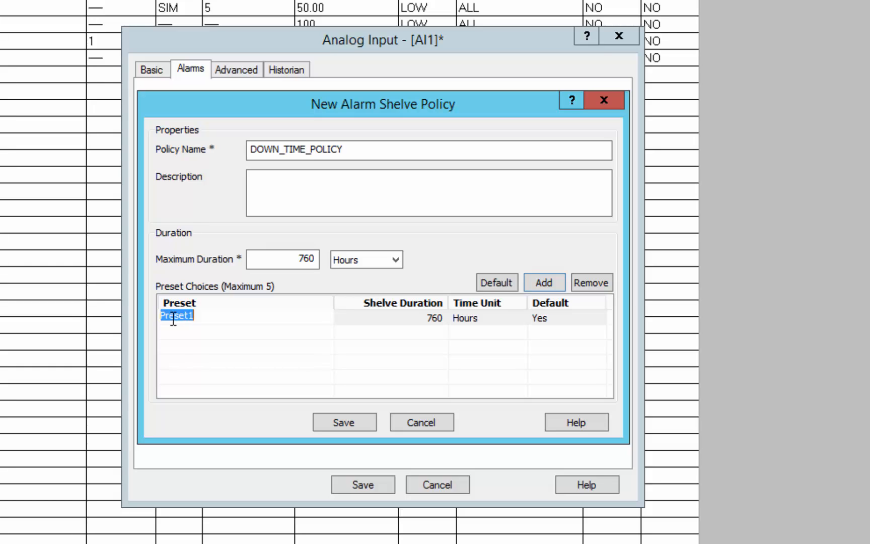
text(DownF)
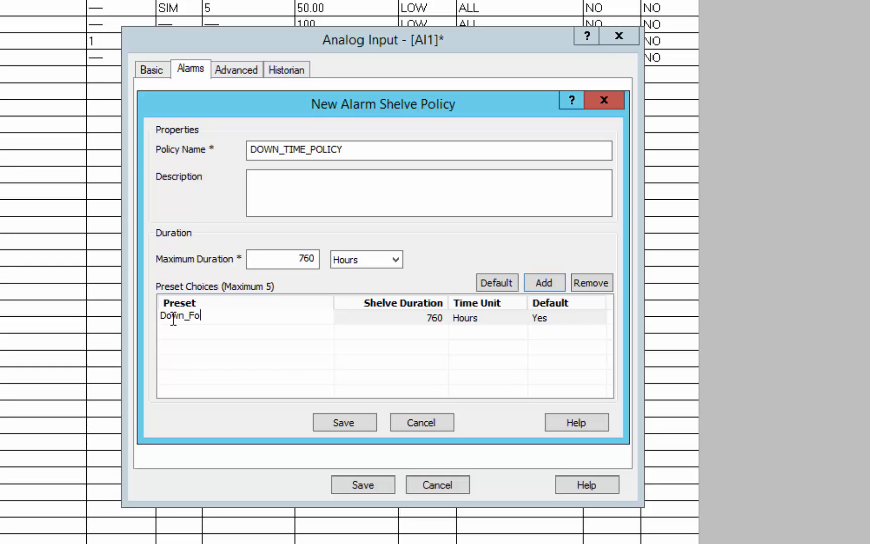
text(r_)
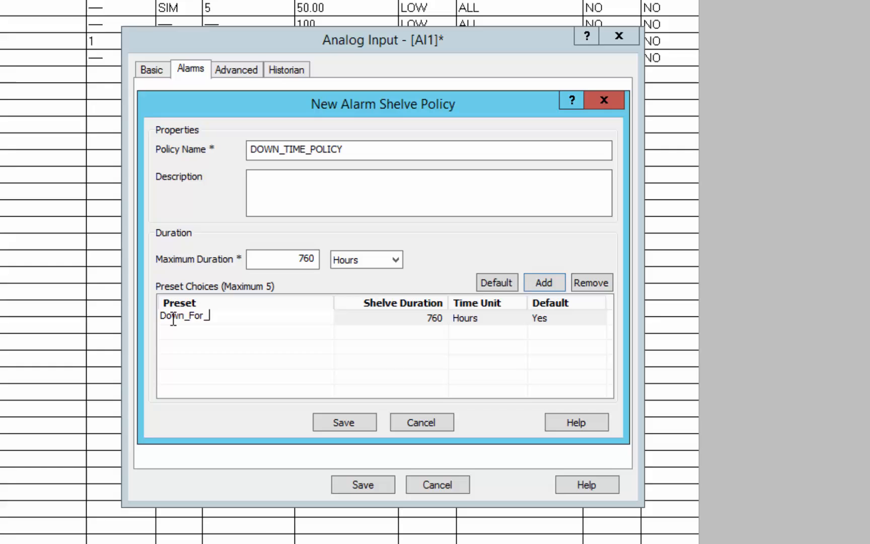
text(2)
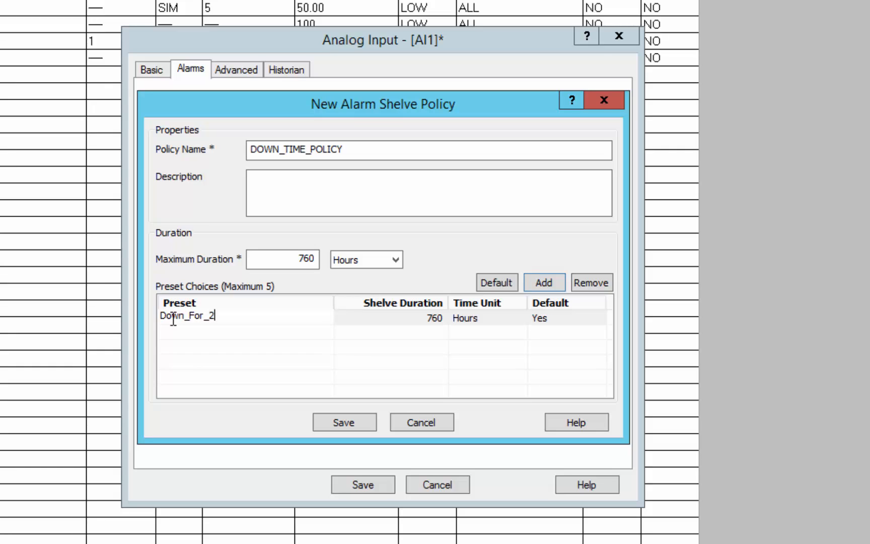
text(_Hours)
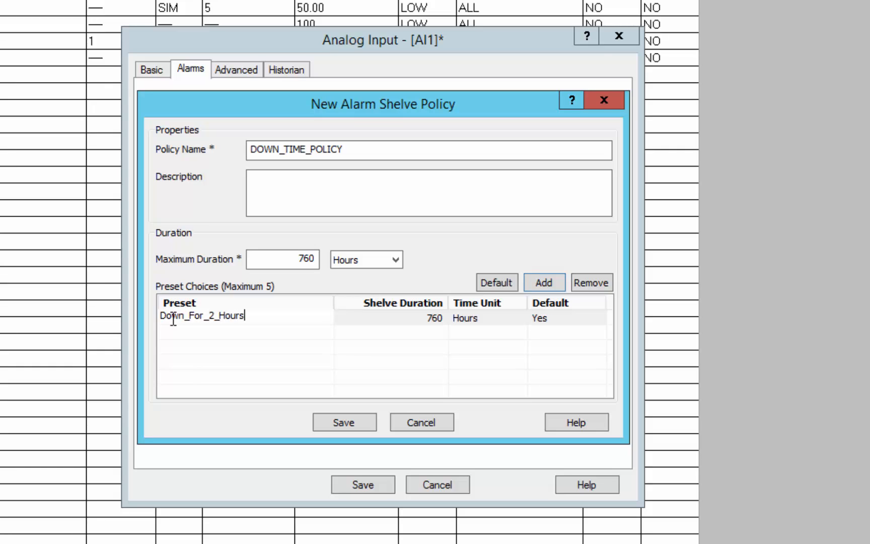
click(543, 282)
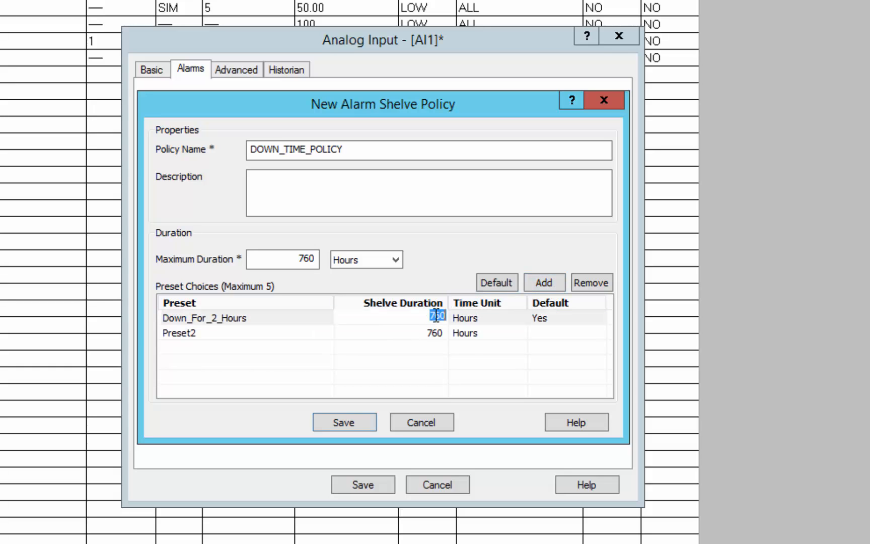
text(2)
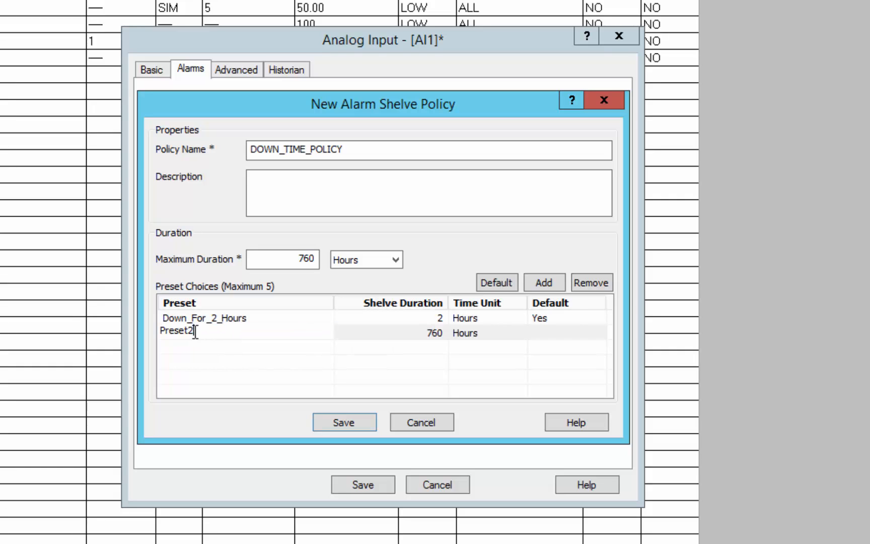
Add a DownForADay preset of 24 hours and a 168-hour week preset
double_click(176, 331)
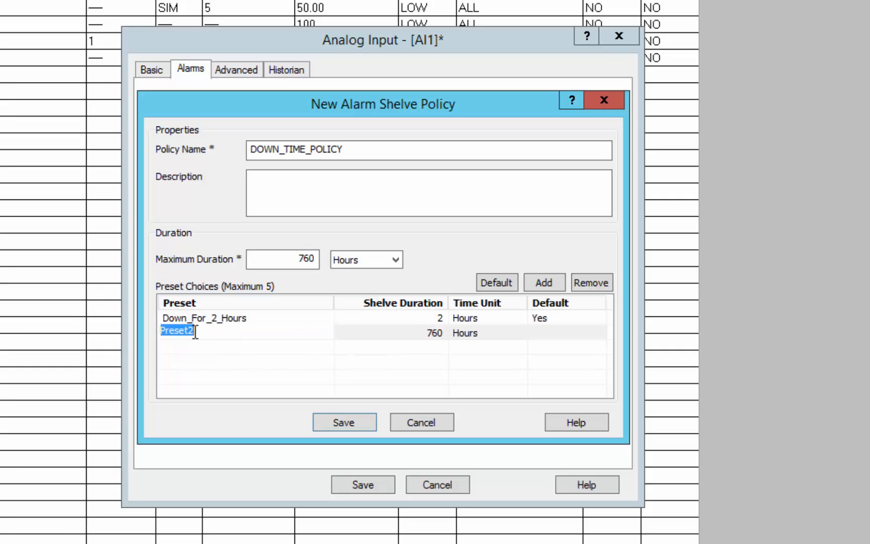
text(DownFor)
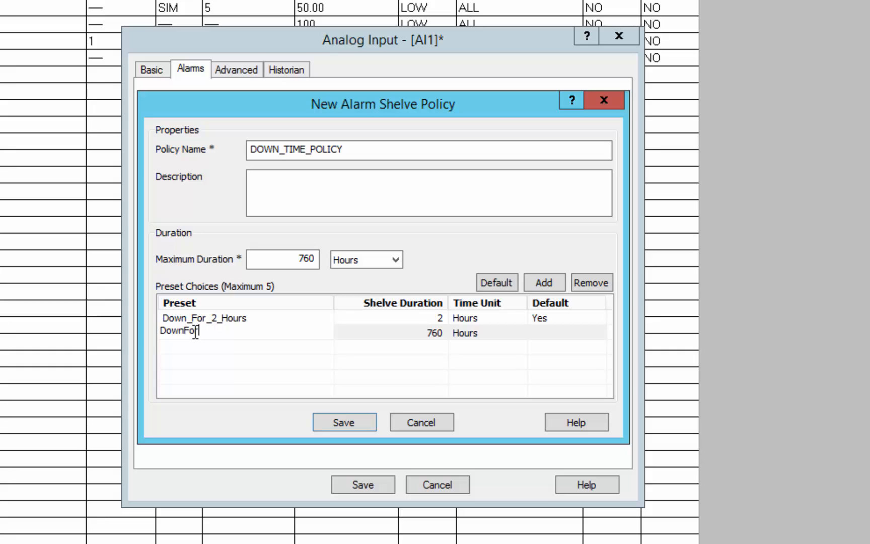
text(rADay)
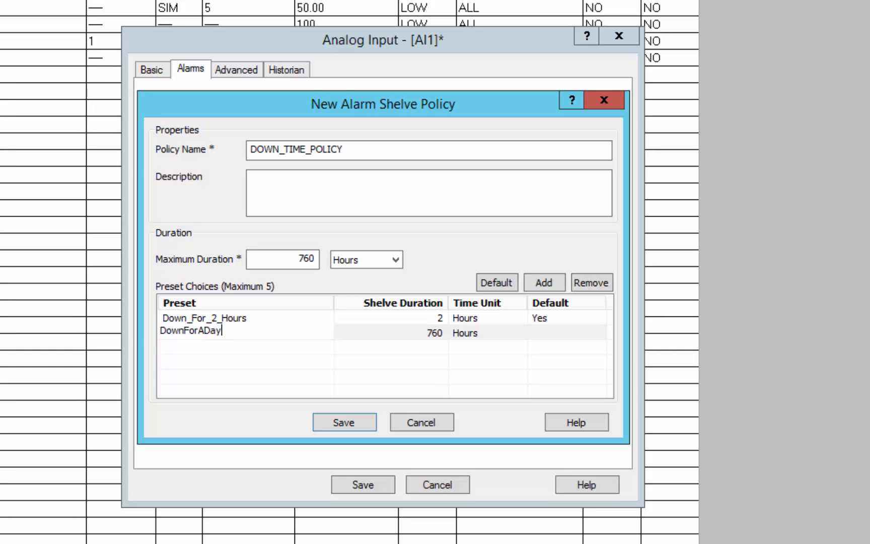
click(426, 333)
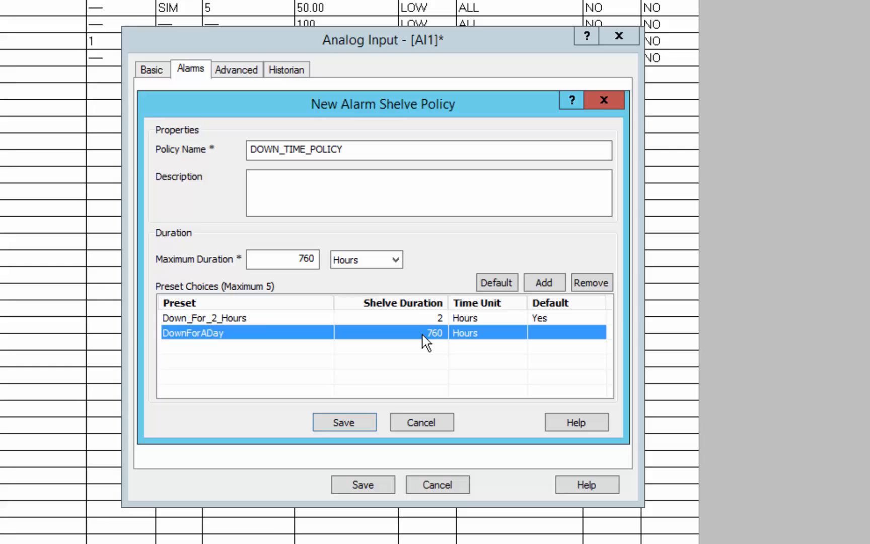
double_click(435, 333)
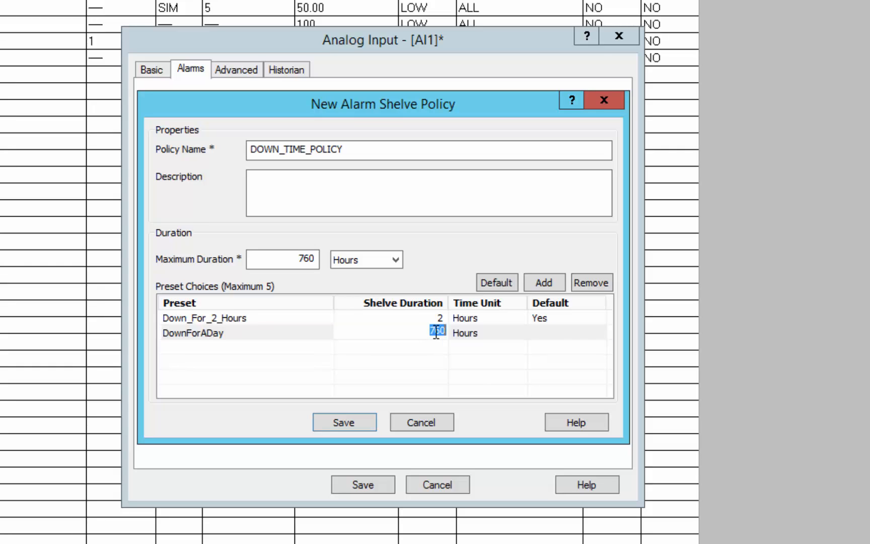
text(24)
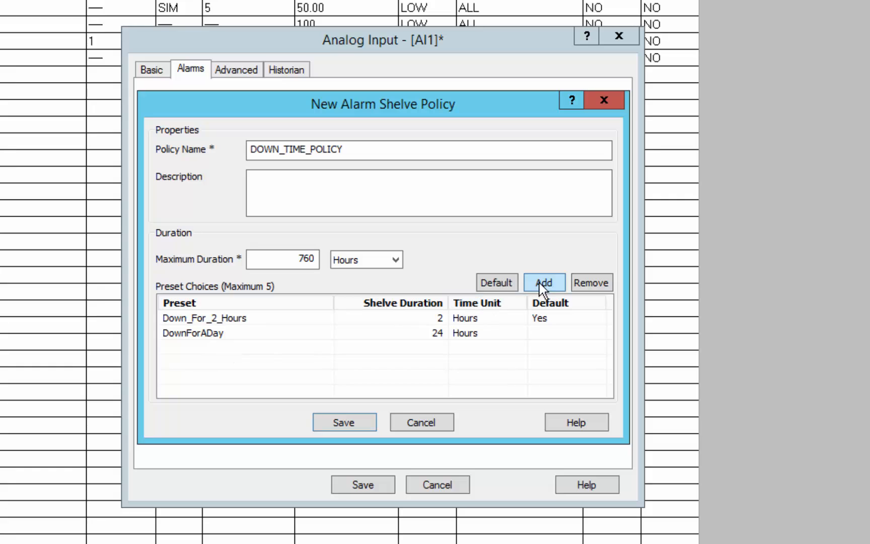
click(544, 283)
text(DownForAWeek)
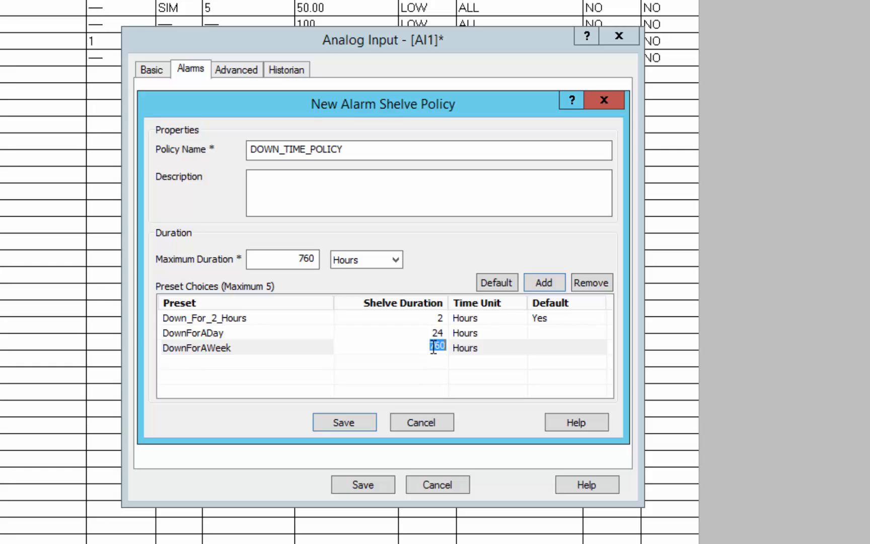
text(168)
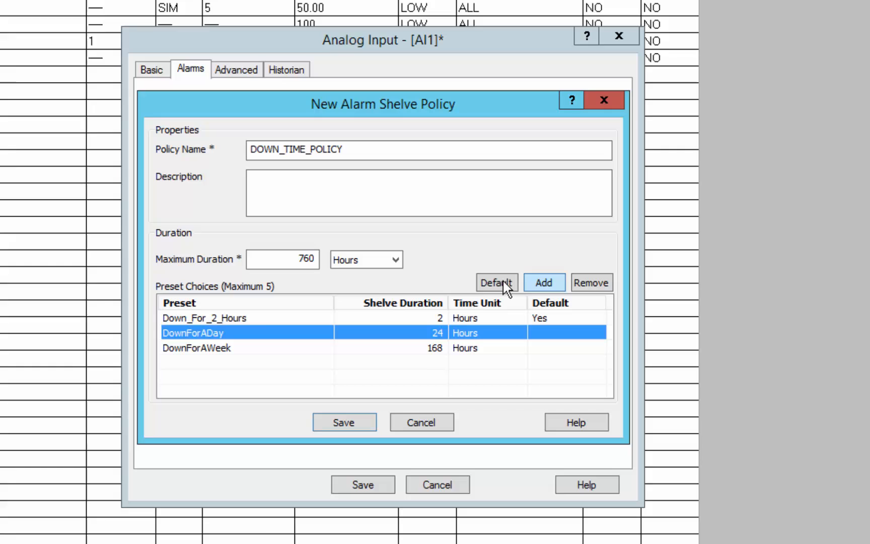
Make DownForADay the default, save the policy and AI1, and place AI1 on scan
click(496, 283)
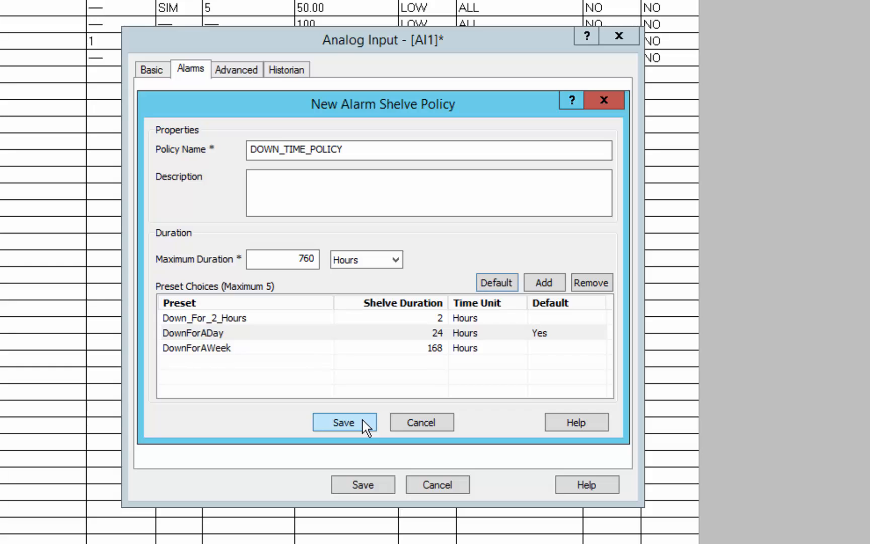
click(344, 423)
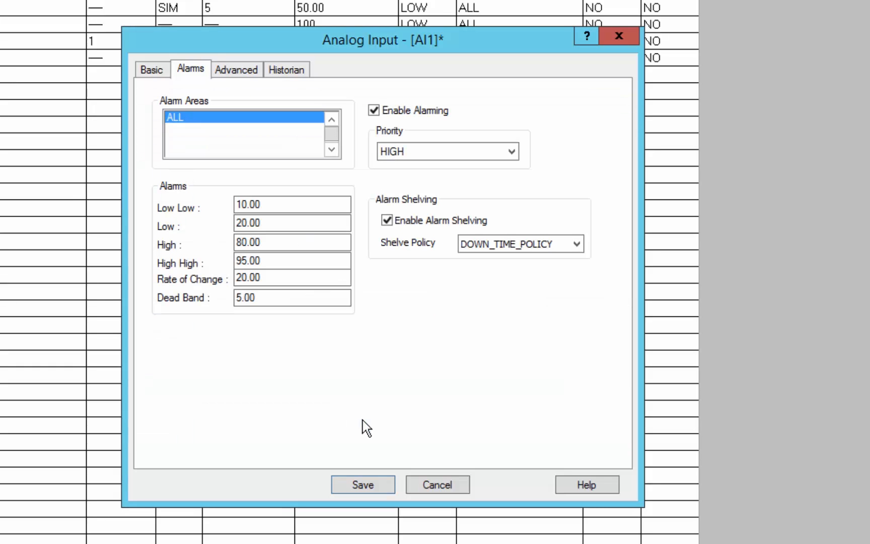
click(363, 484)
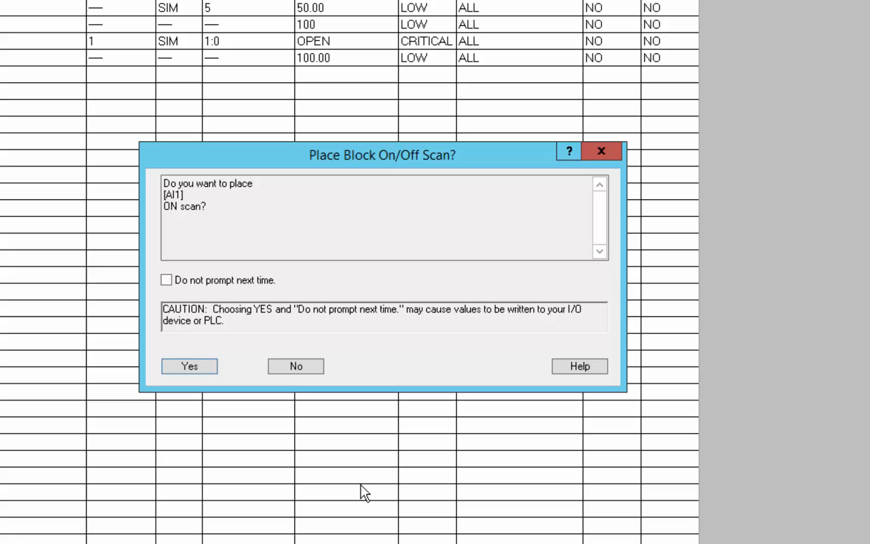
click(189, 366)
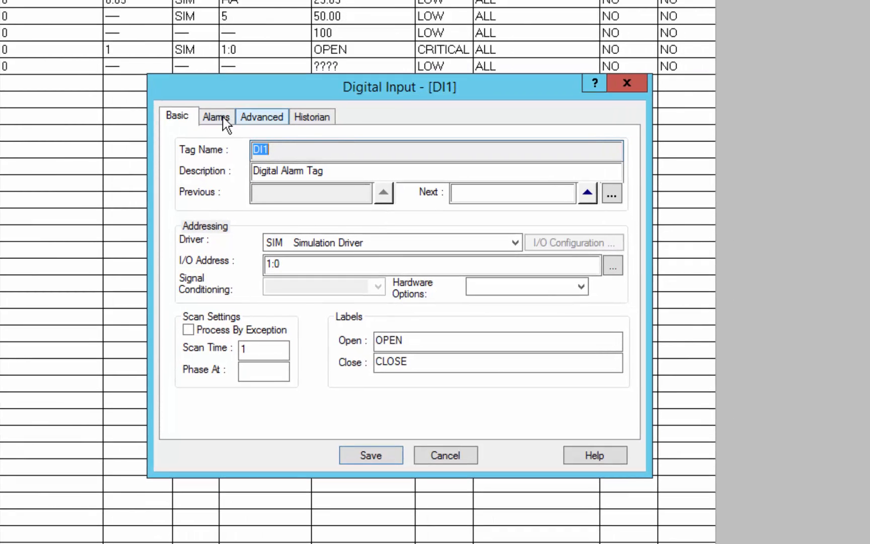
Enable alarm shelving on DI1's Alarms tab and choose a new shelve policy
click(216, 116)
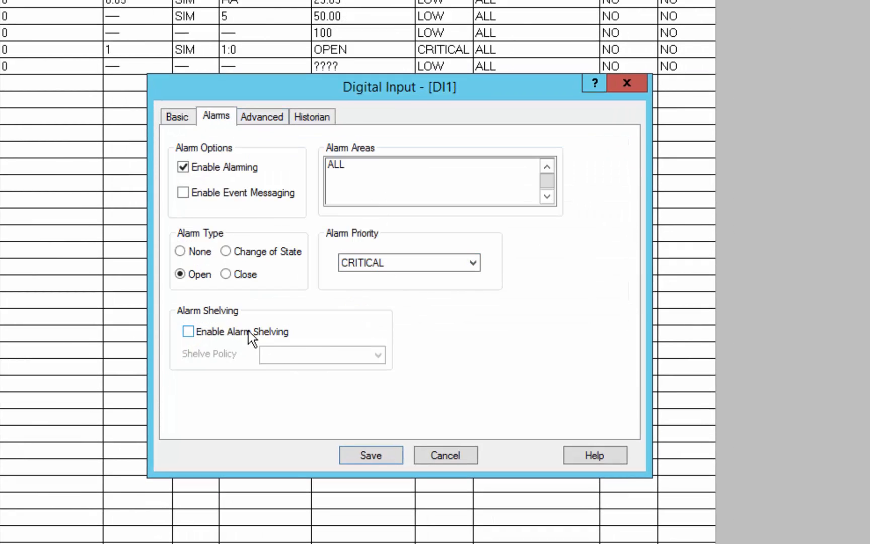
click(187, 332)
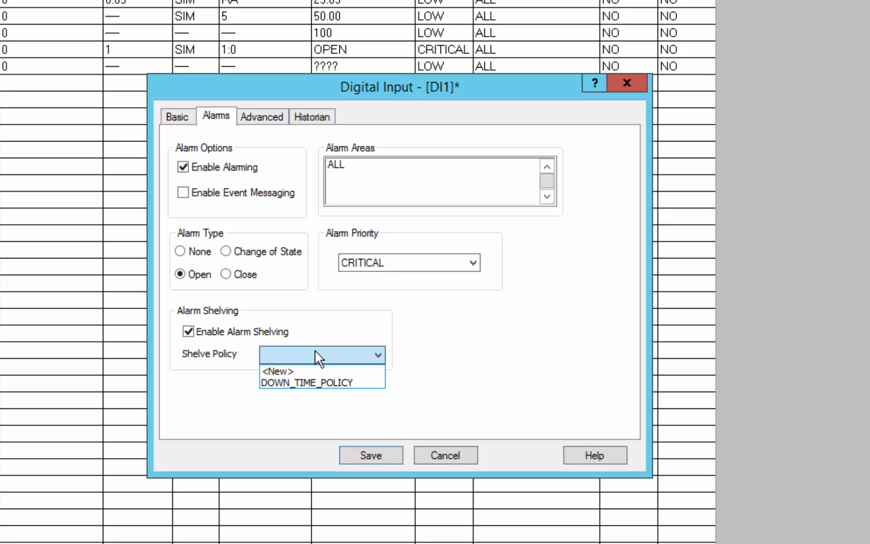
mouse_move(307, 382)
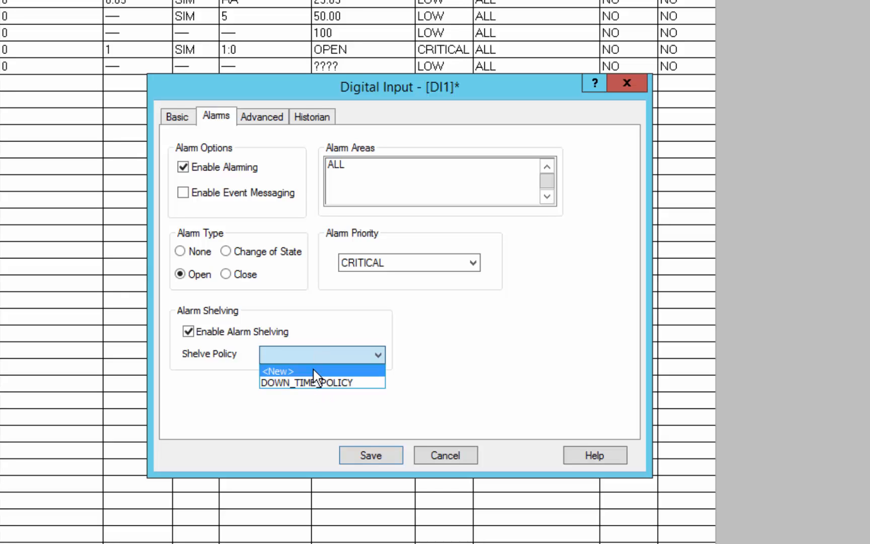
click(277, 371)
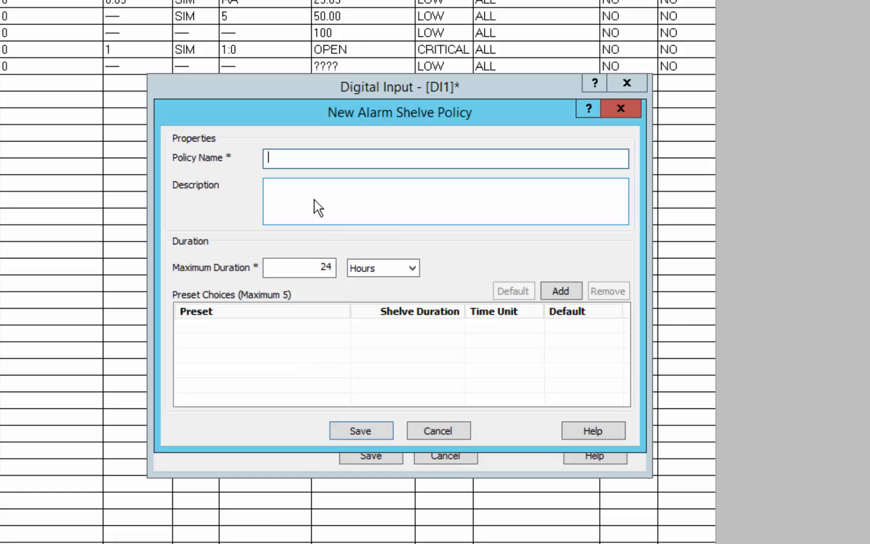
Name the policy DIGITAL_ALARMS with description 'This is for shelving digital'
text(Digital)
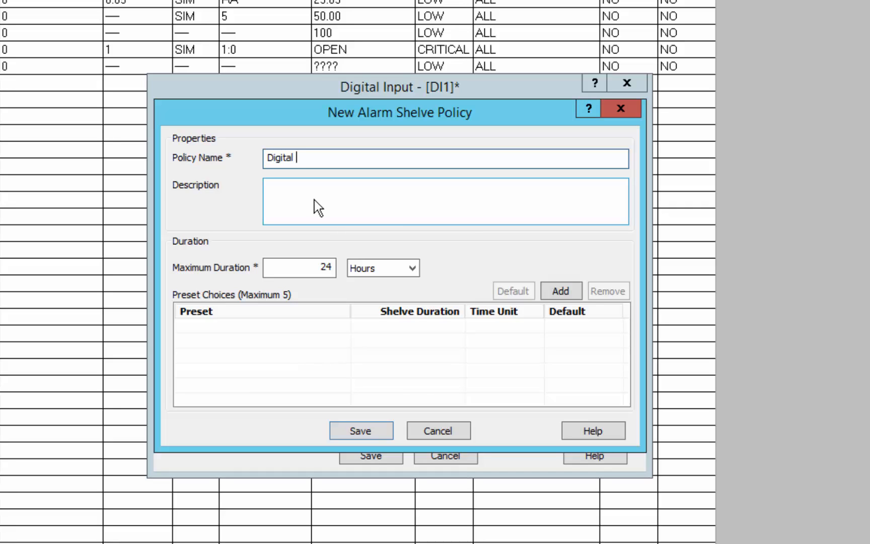
text(Alarms)
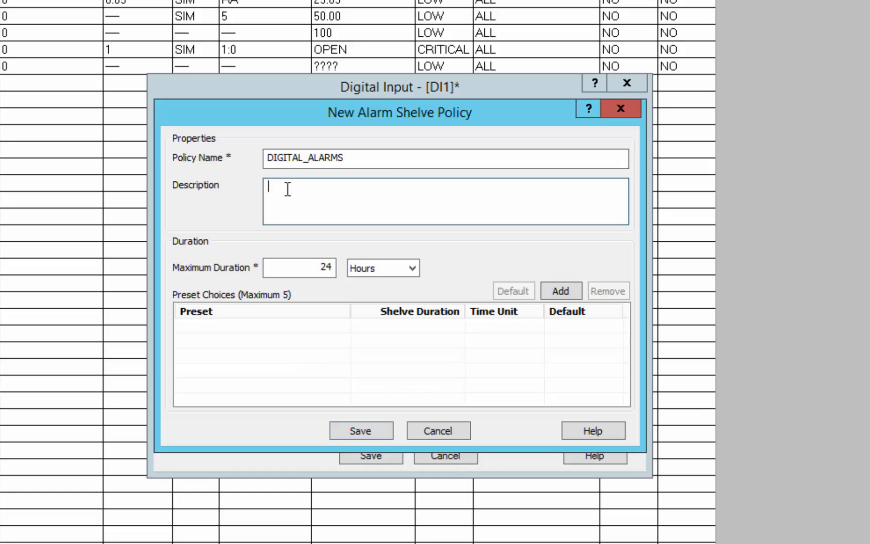
text(This is for sh)
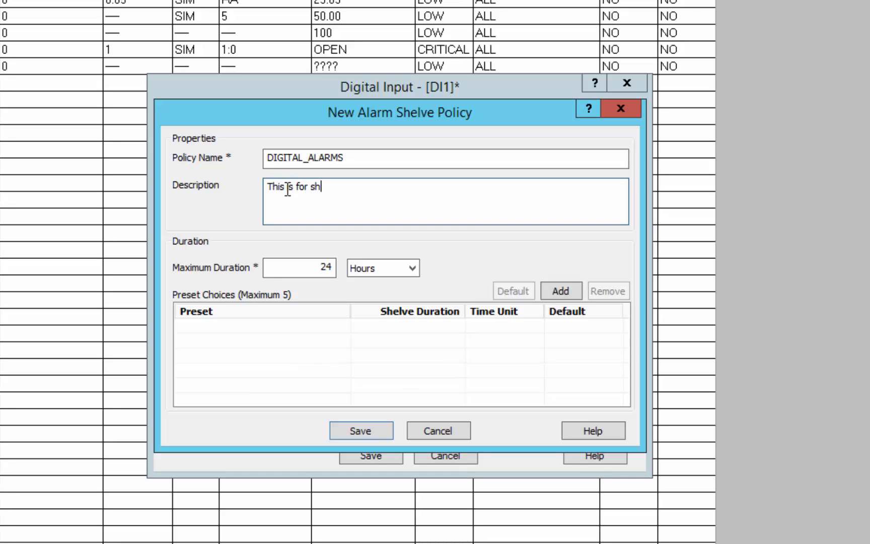
text(elving digital alarms)
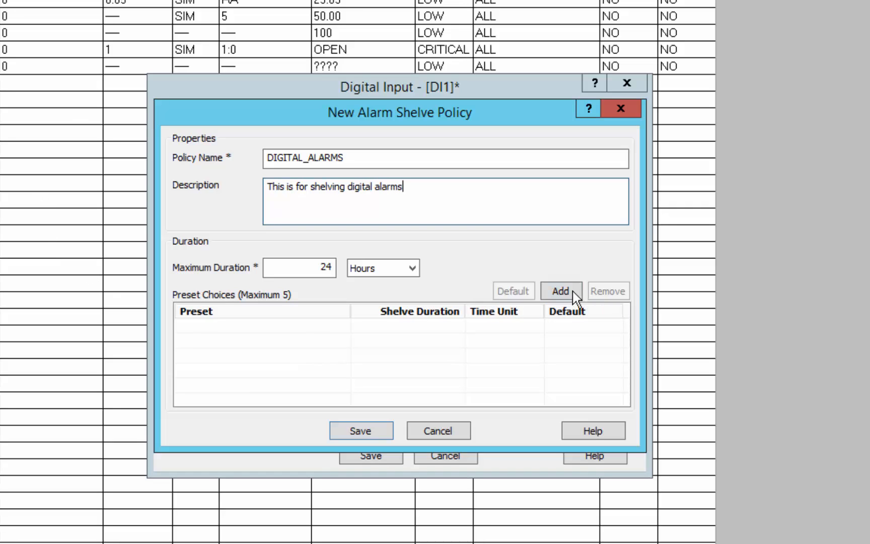
Add a preset named Short with a 30-minute duration
click(561, 291)
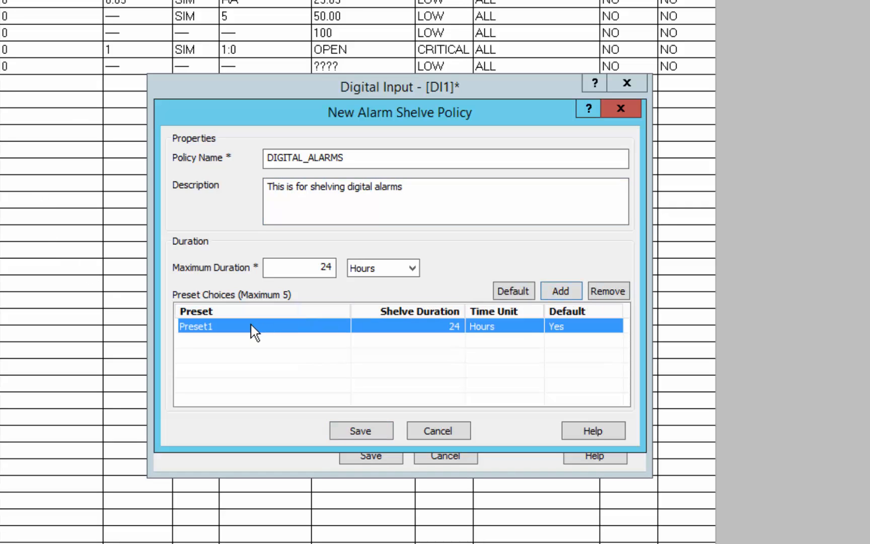
double_click(195, 325)
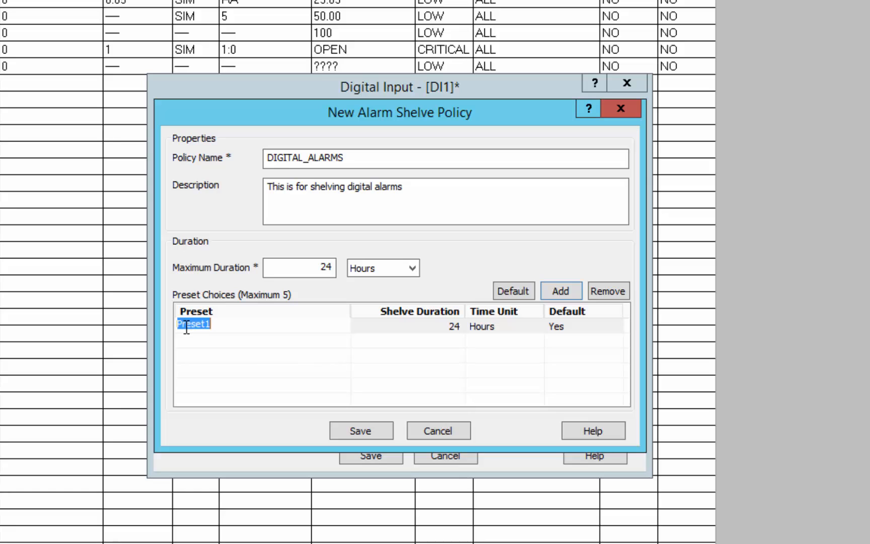
text(Short)
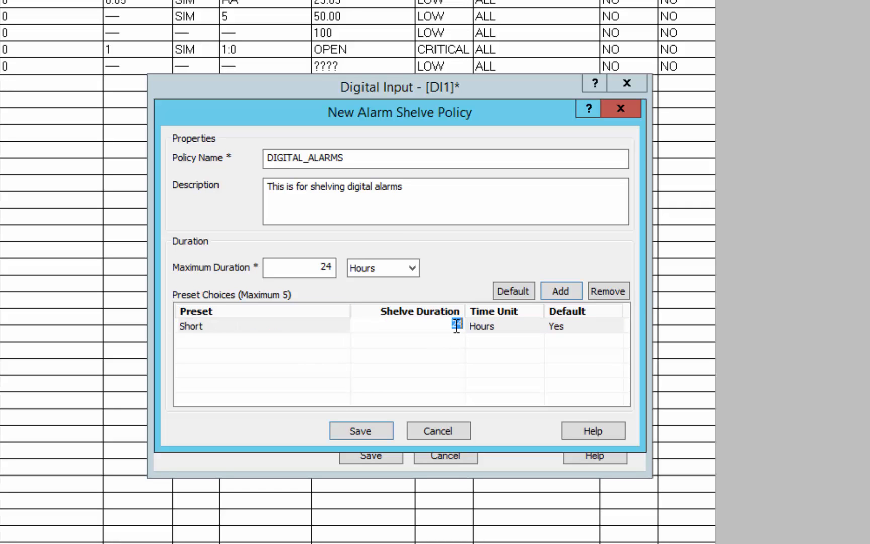
text(1)
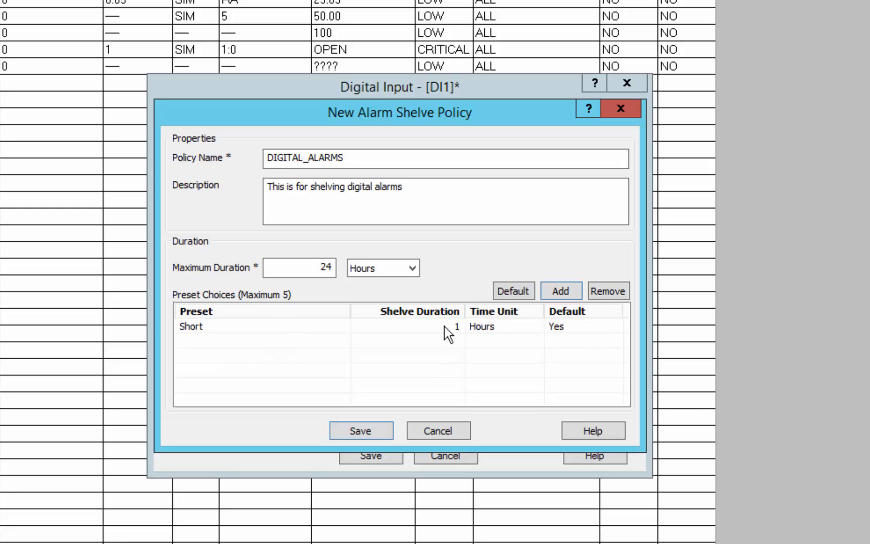
click(503, 326)
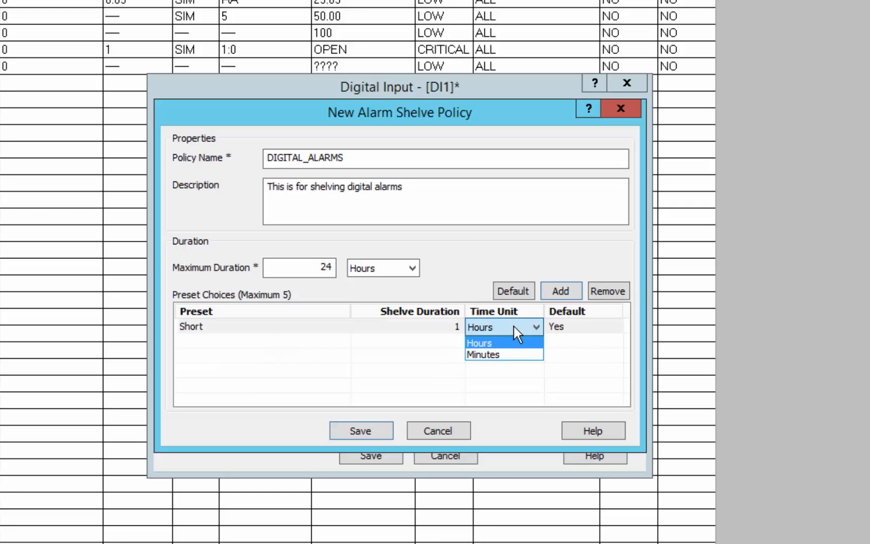
click(478, 342)
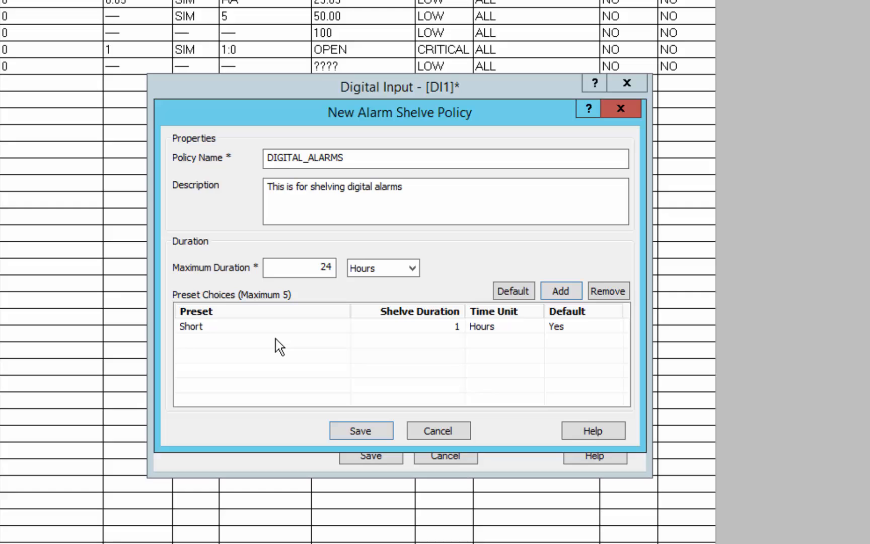
click(502, 326)
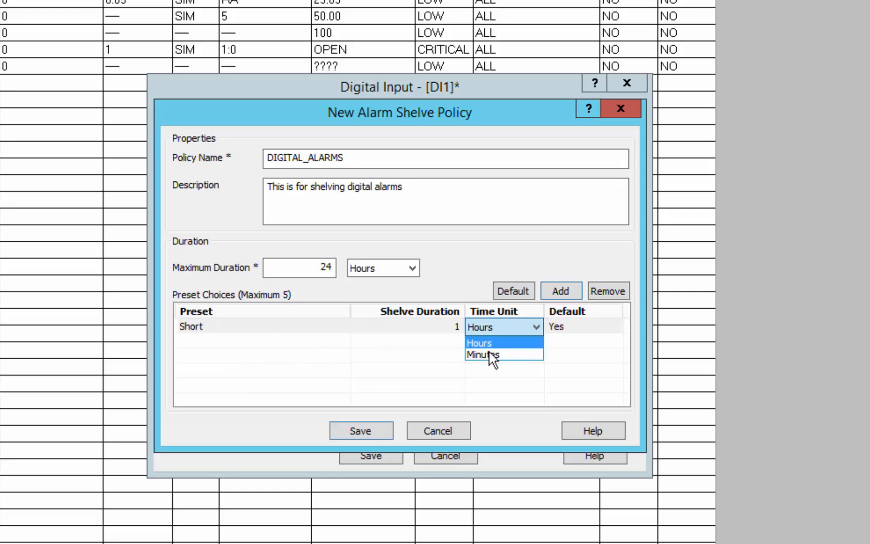
click(482, 354)
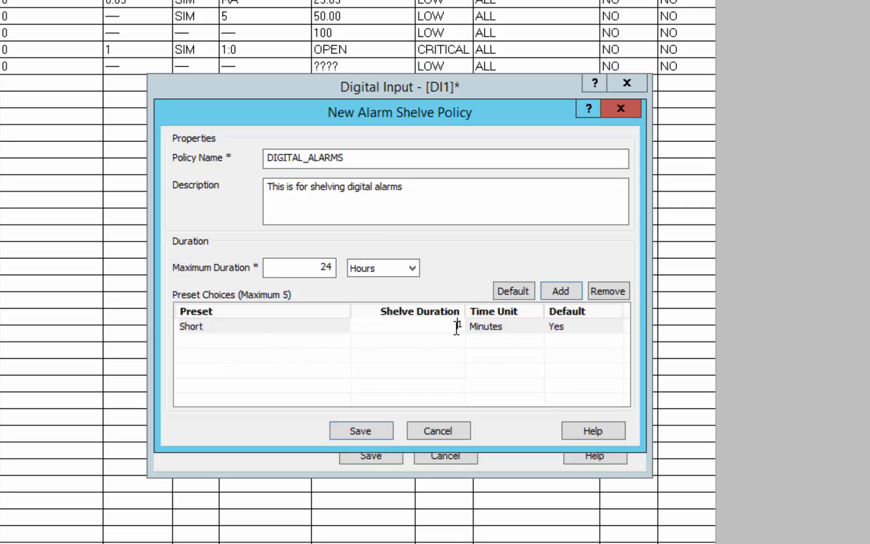
text(30)
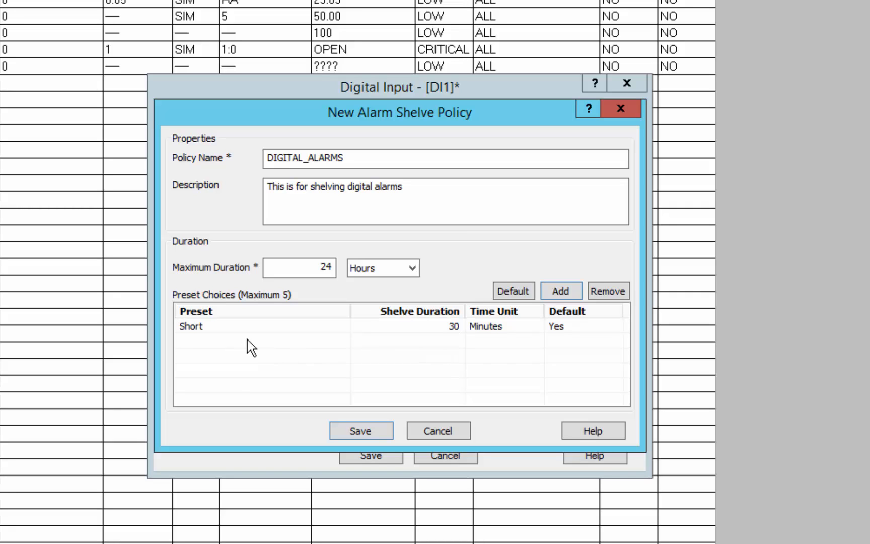
Add Medium (8 hours) and Long presets, then save DIGITAL_ALARMS
click(560, 291)
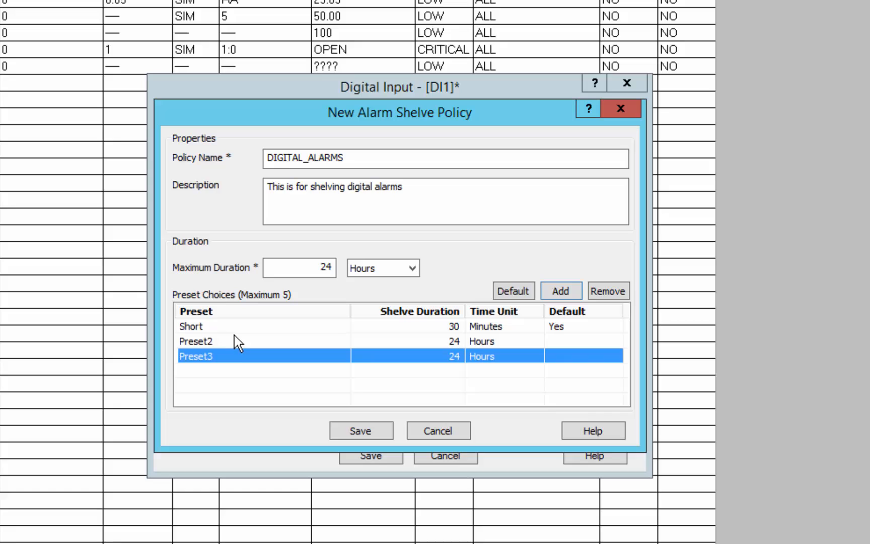
double_click(194, 341)
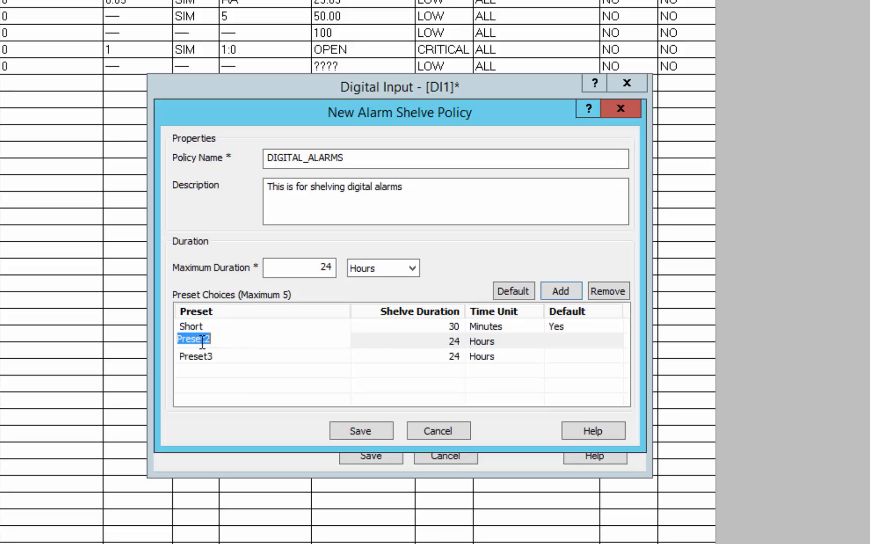
text(Medium)
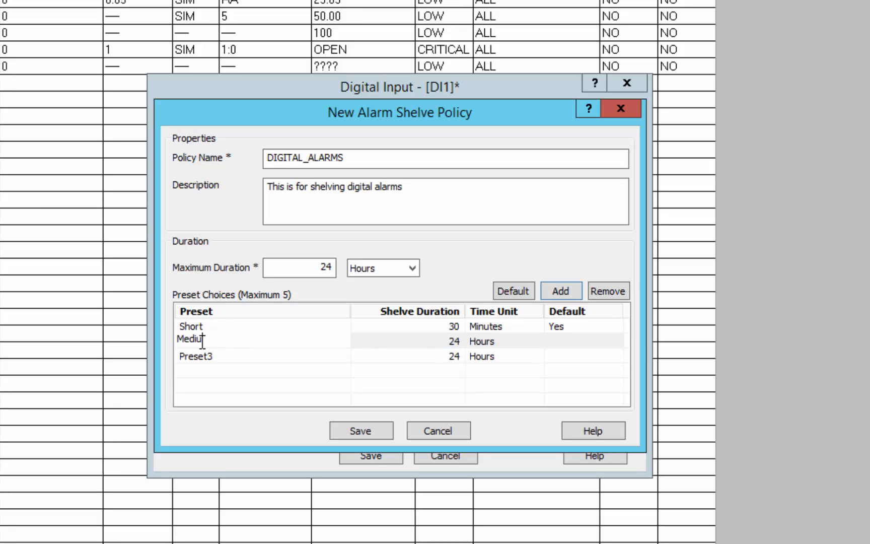
click(196, 356)
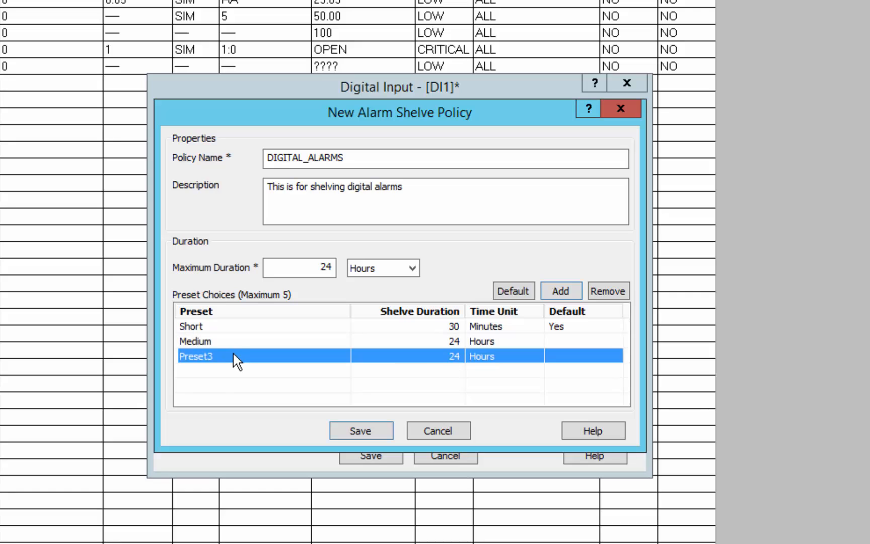
double_click(194, 356)
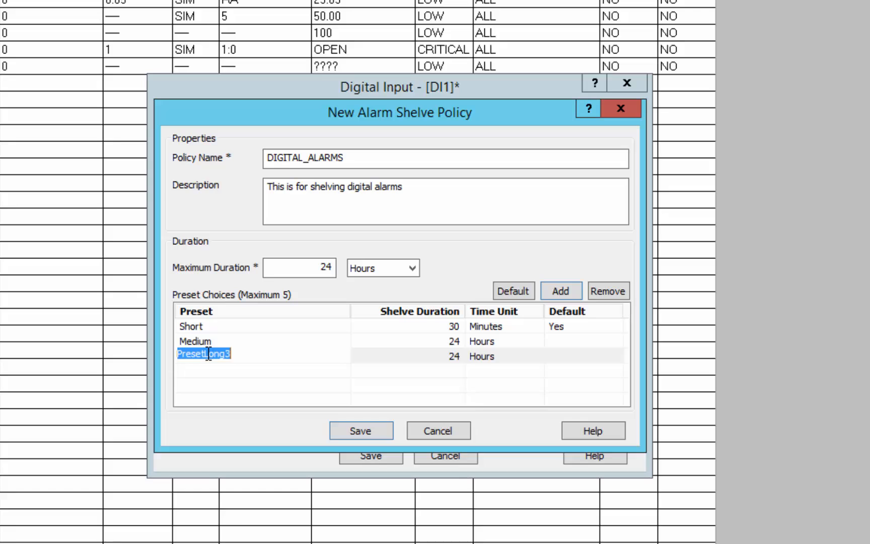
text(Long)
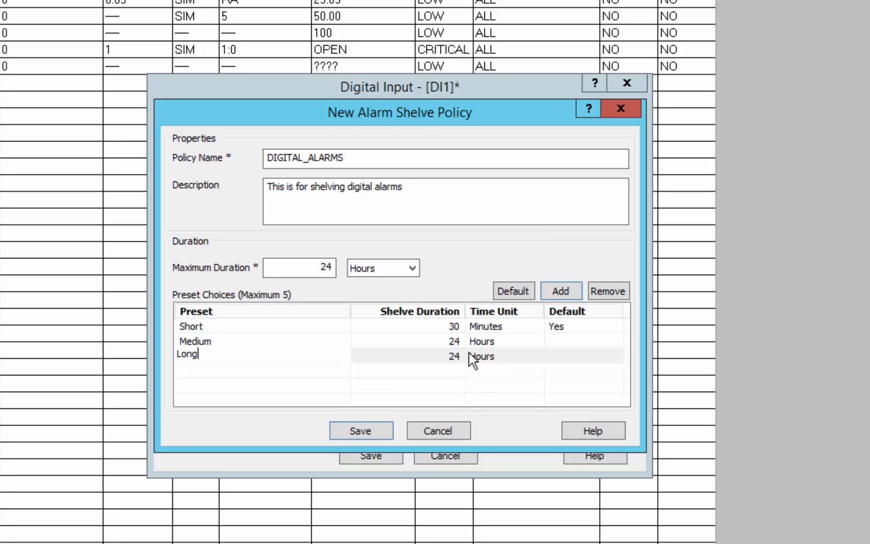
click(195, 341)
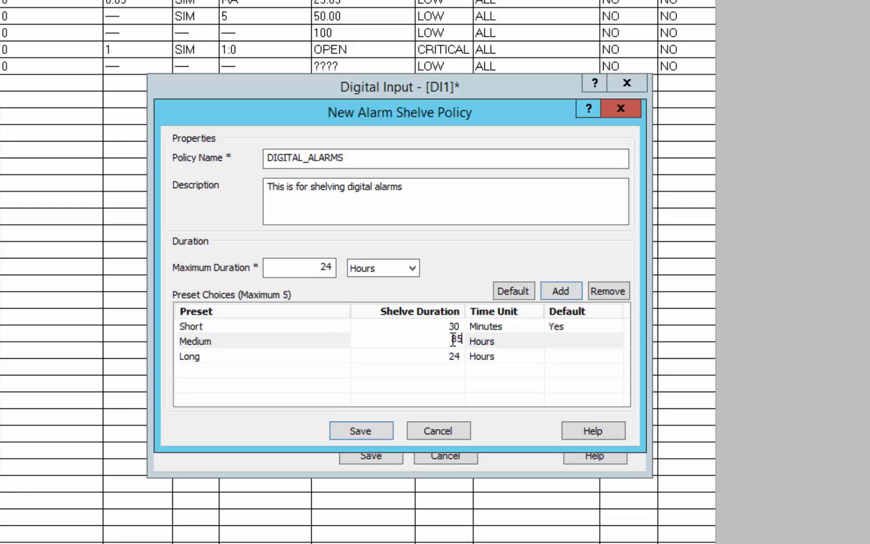
text(8)
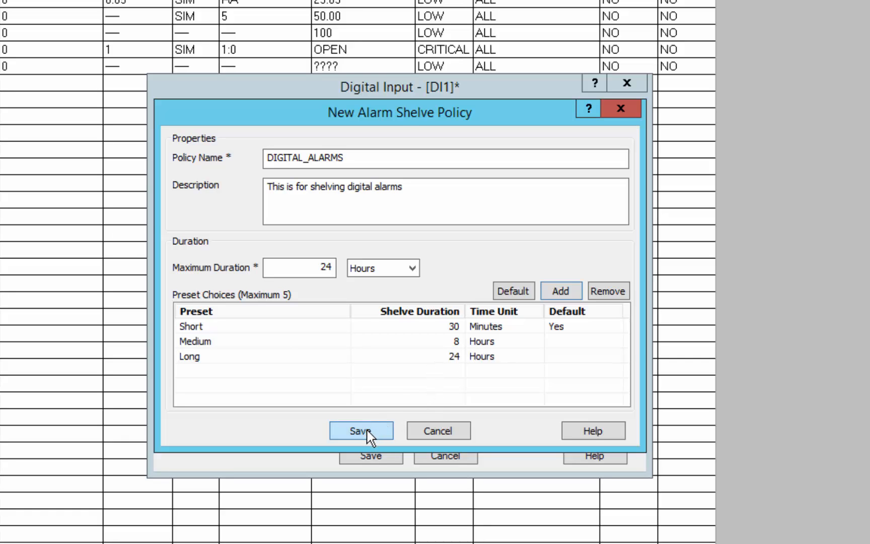
click(361, 430)
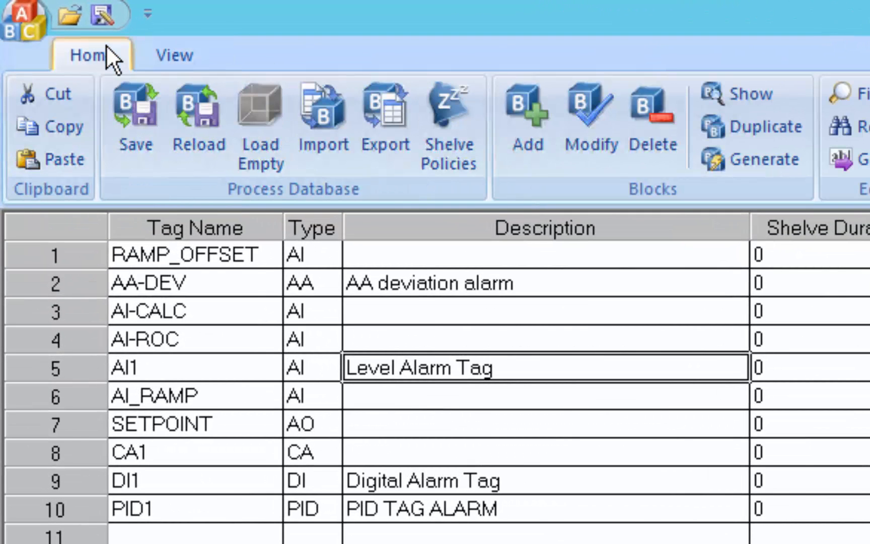
mouse_move(801, 75)
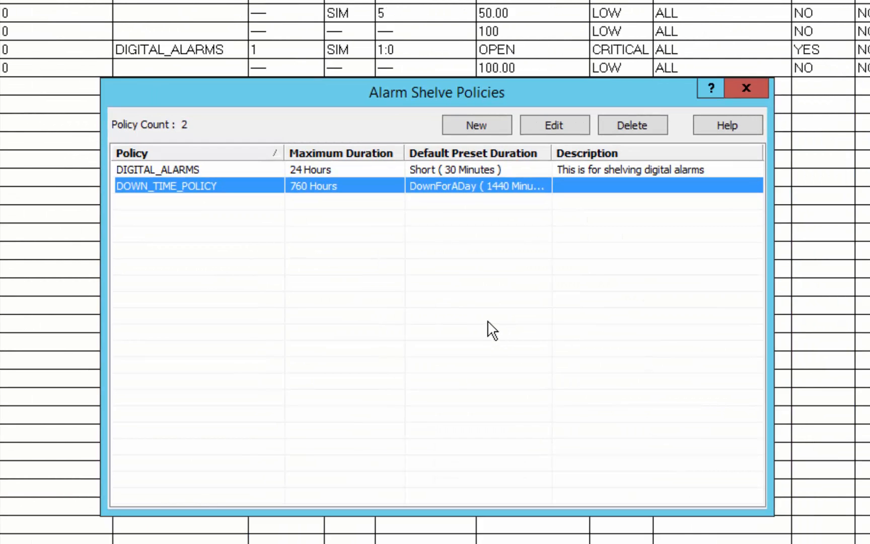
mouse_move(499, 320)
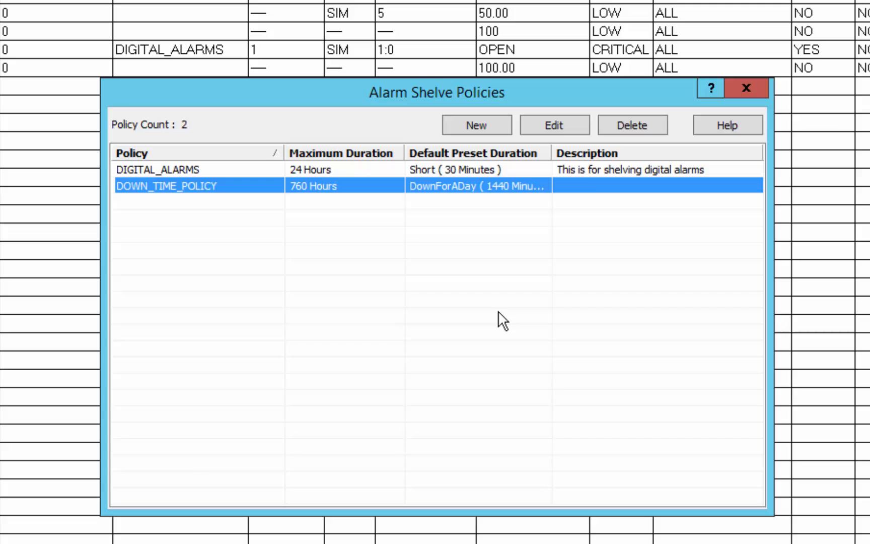
mouse_move(509, 216)
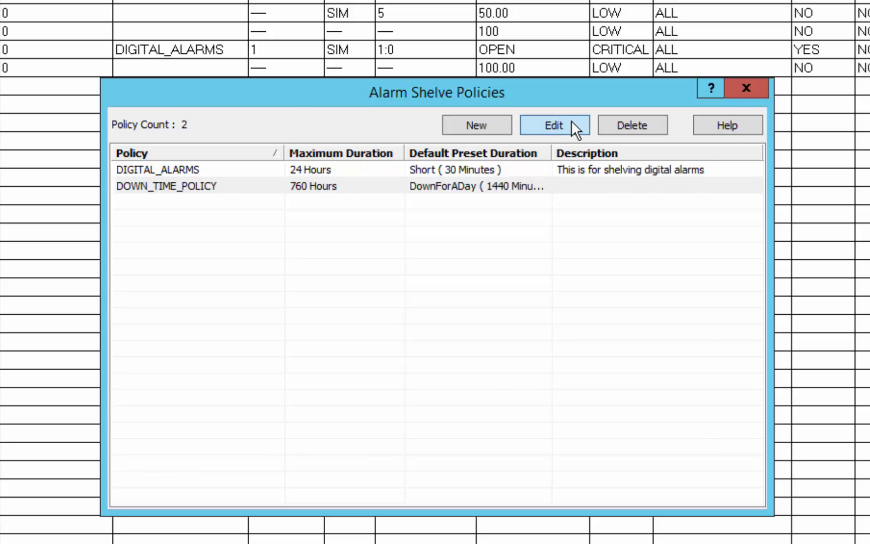
mouse_move(666, 125)
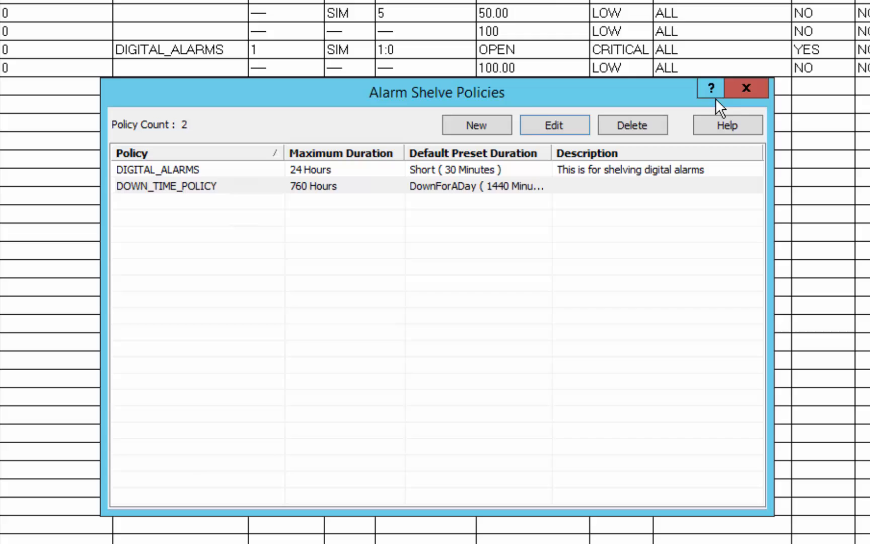
drag(437, 92, 454, 44)
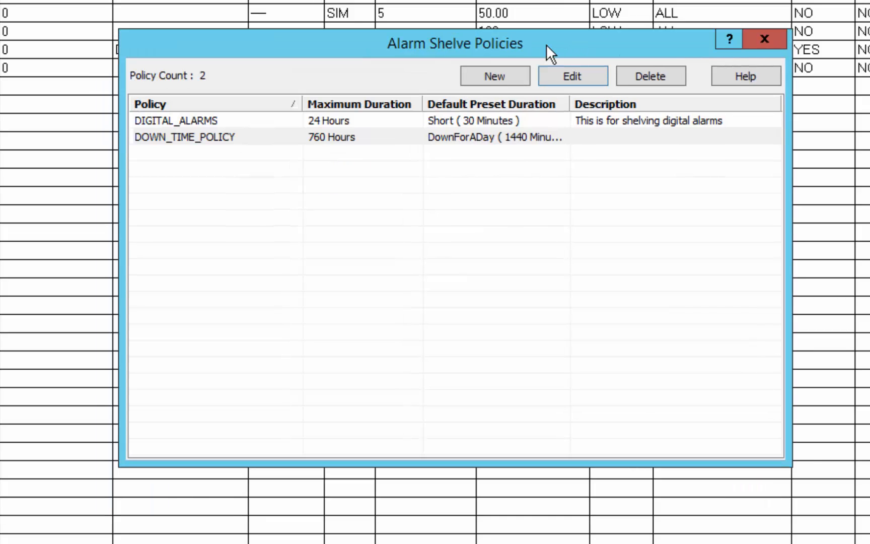
mouse_move(357, 164)
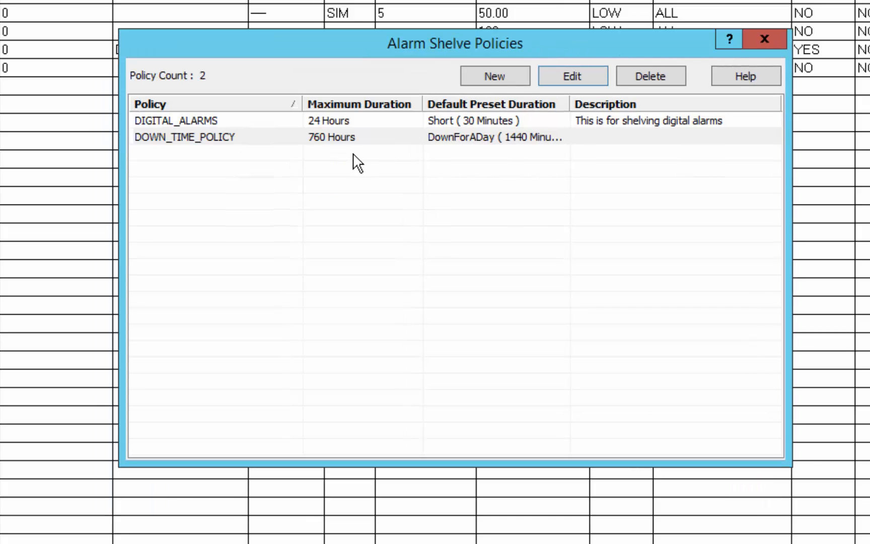
click(184, 121)
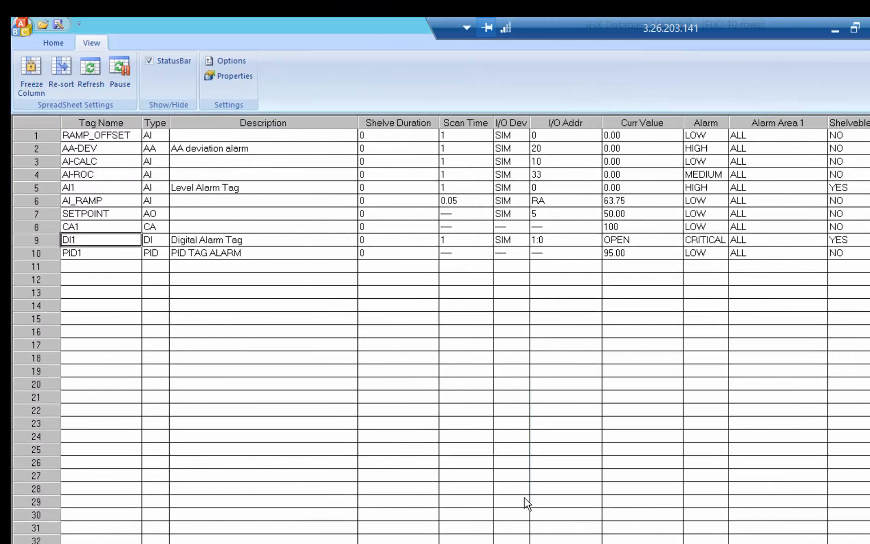
Add the Shelve Policy column to the grid, moved up right after Shelve Duration
click(233, 76)
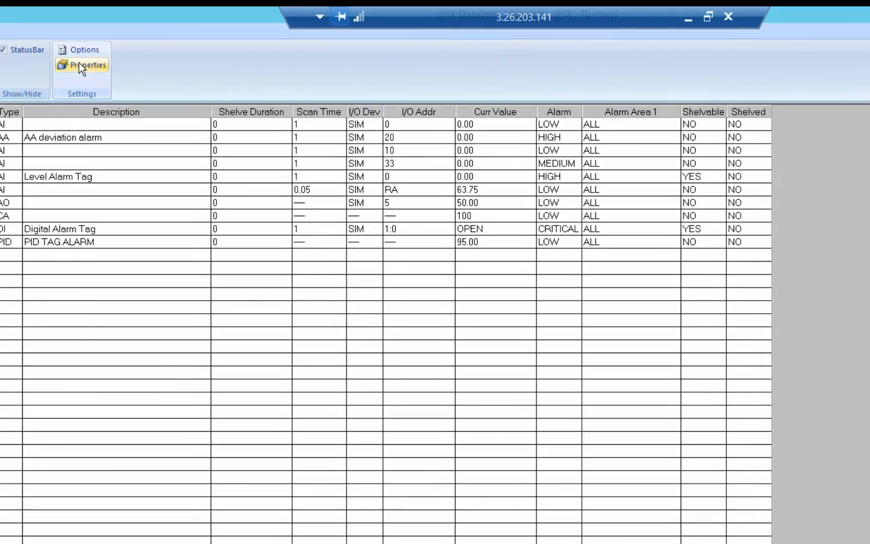
click(86, 65)
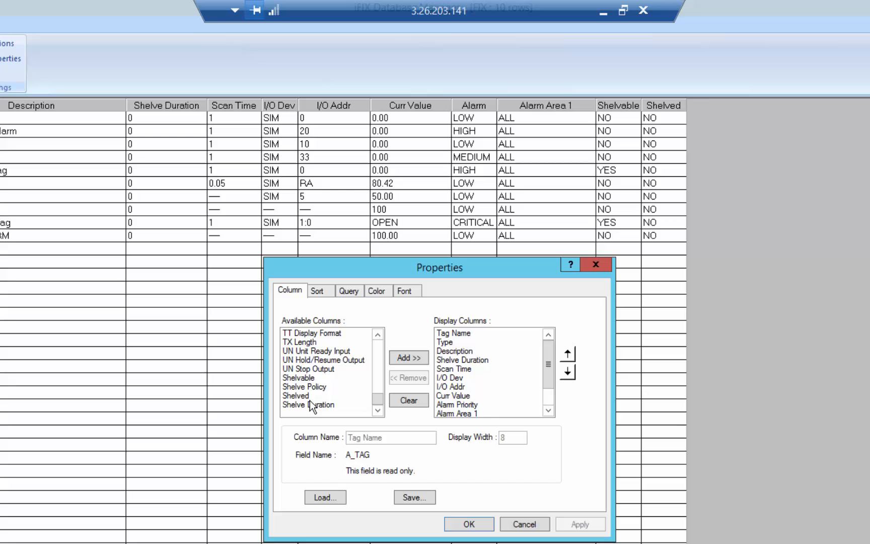
click(304, 387)
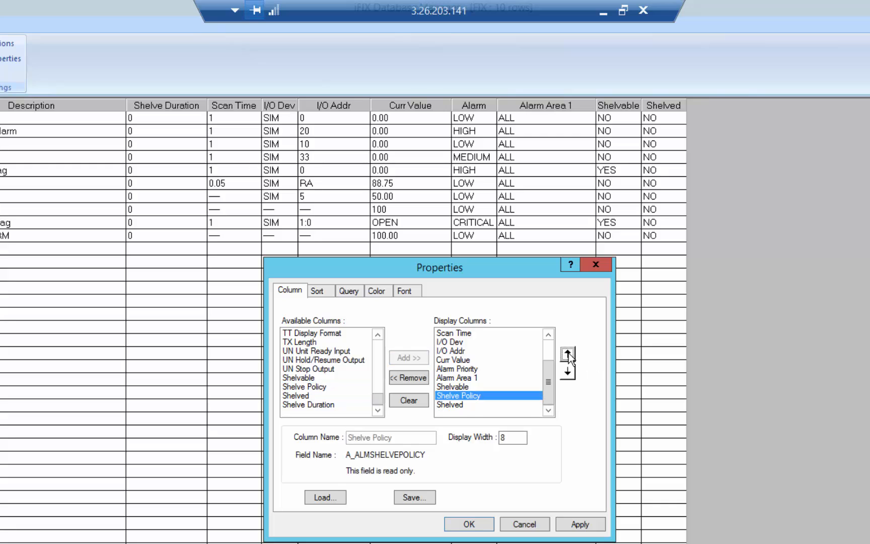
click(567, 354)
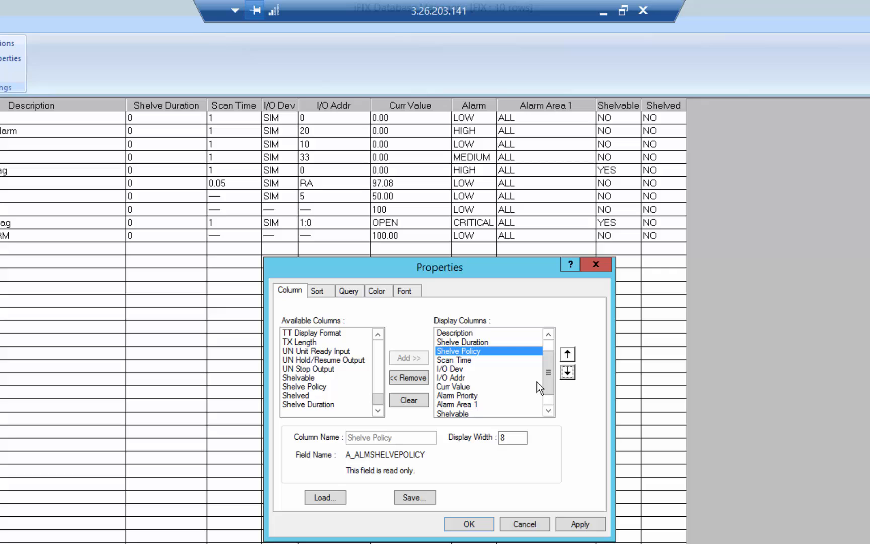
click(468, 523)
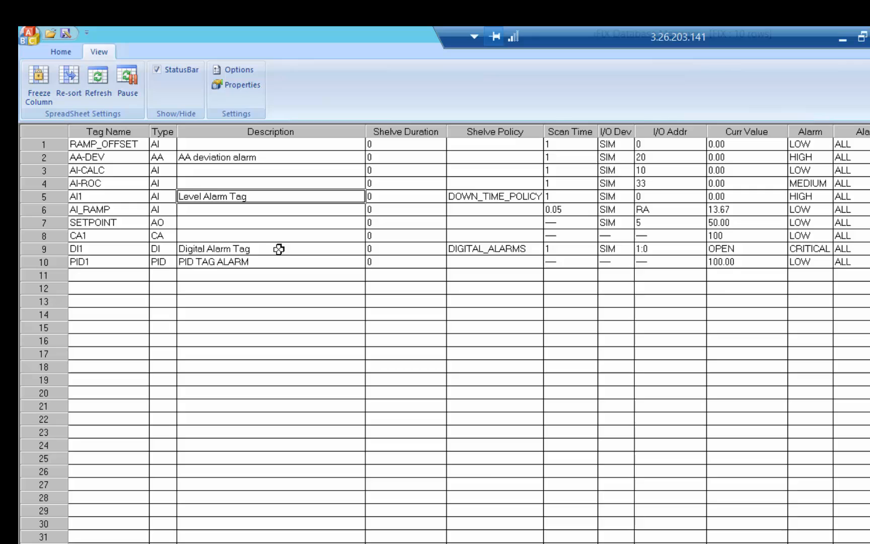
mouse_move(505, 248)
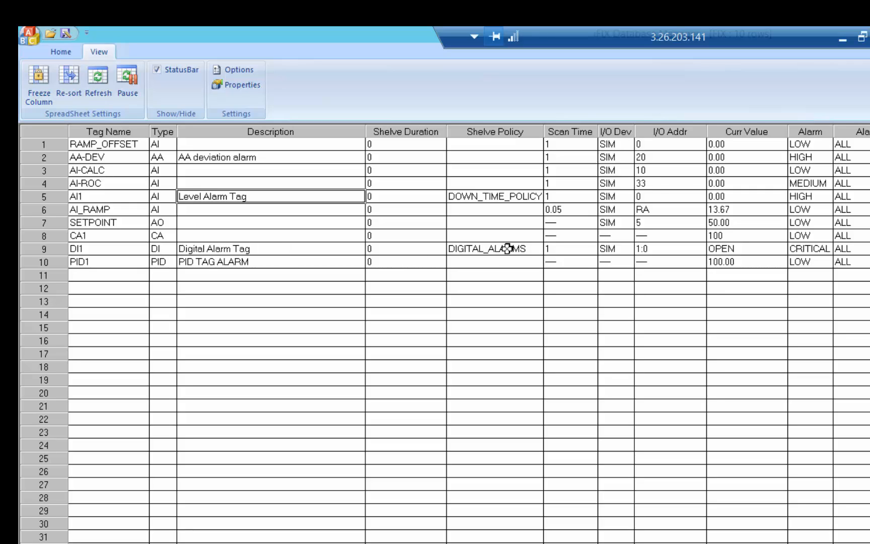